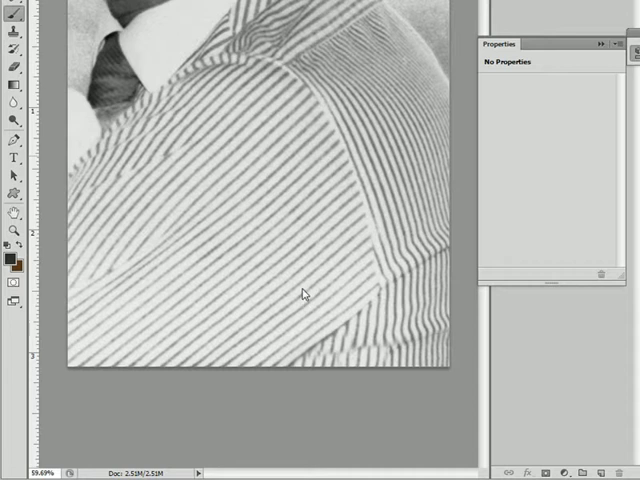
{"action": "mouse_move", "coordinate": [258, 126]}
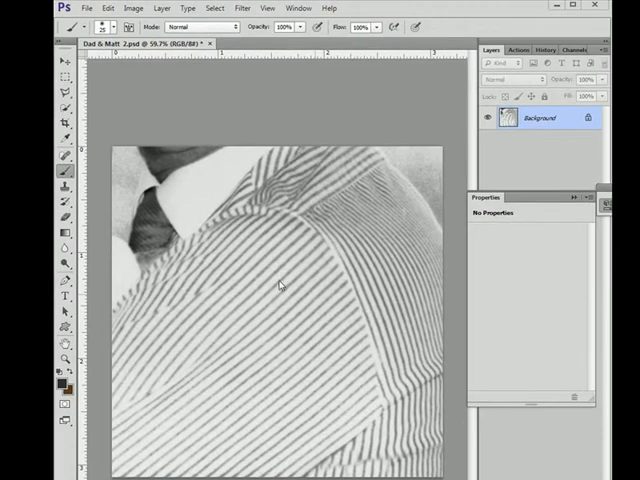
{"action": "mouse_move", "coordinate": [250, 304]}
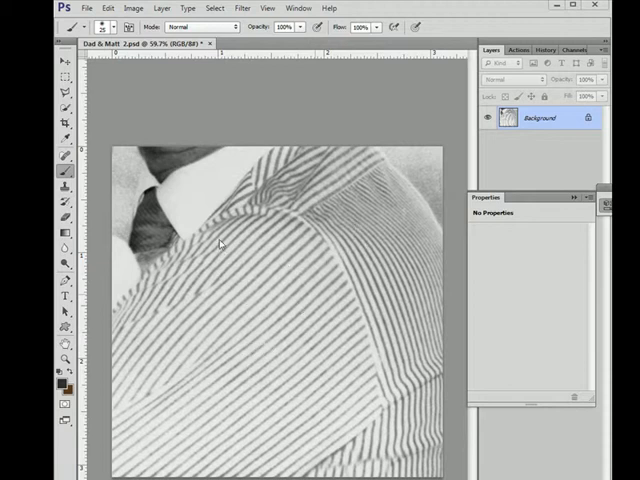
{"action": "mouse_move", "coordinate": [280, 276]}
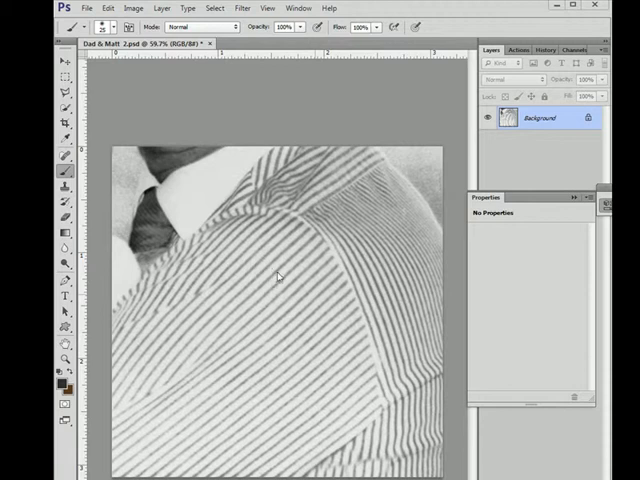
{"action": "mouse_move", "coordinate": [312, 284]}
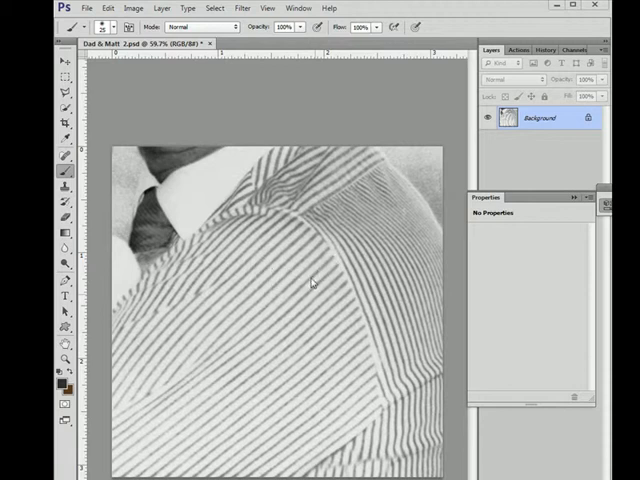
{"action": "mouse_move", "coordinate": [164, 246]}
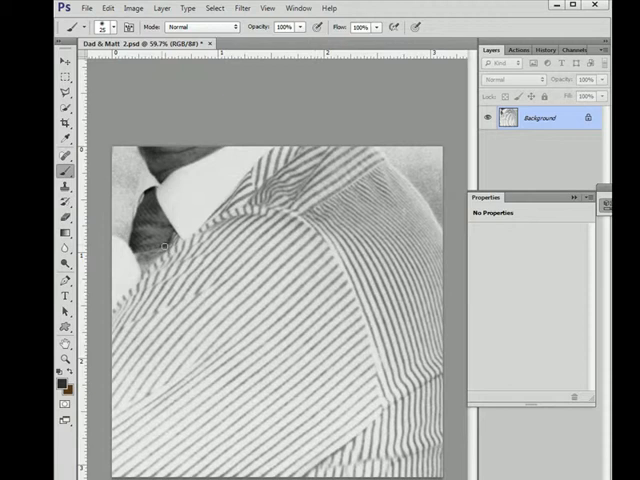
{"action": "mouse_move", "coordinate": [284, 278]}
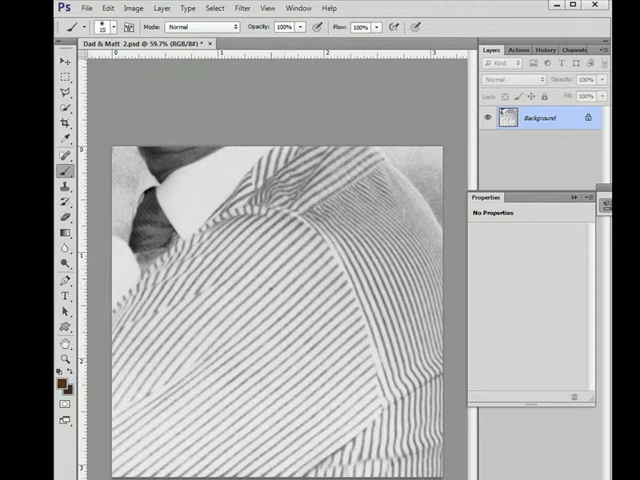
Choose Color as the painting blend mode in the brush options bar
{"action": "left_click", "coordinate": [180, 28]}
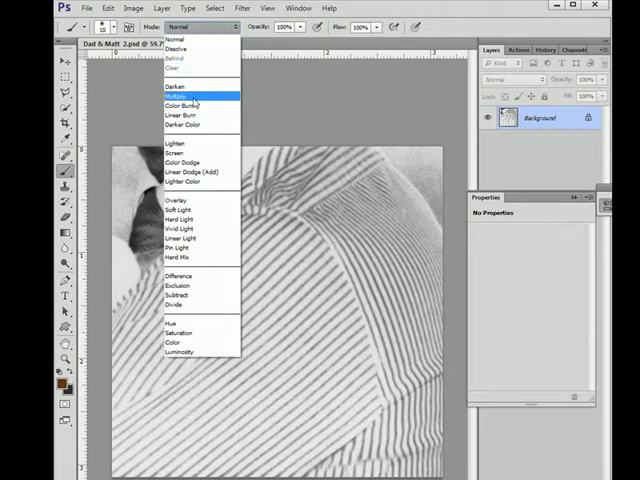
{"action": "mouse_move", "coordinate": [198, 344]}
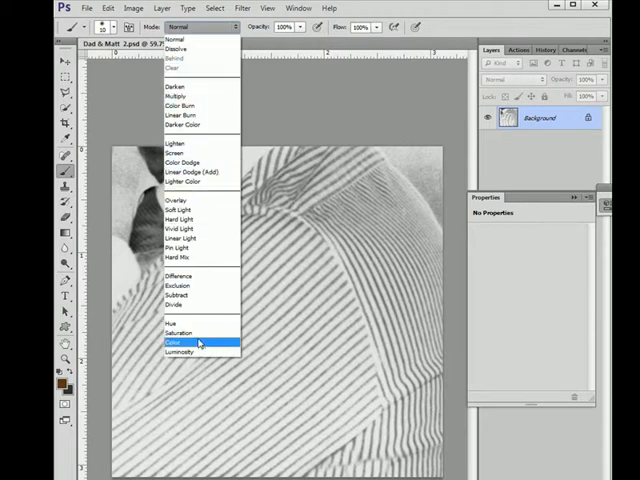
{"action": "left_click", "coordinate": [176, 342]}
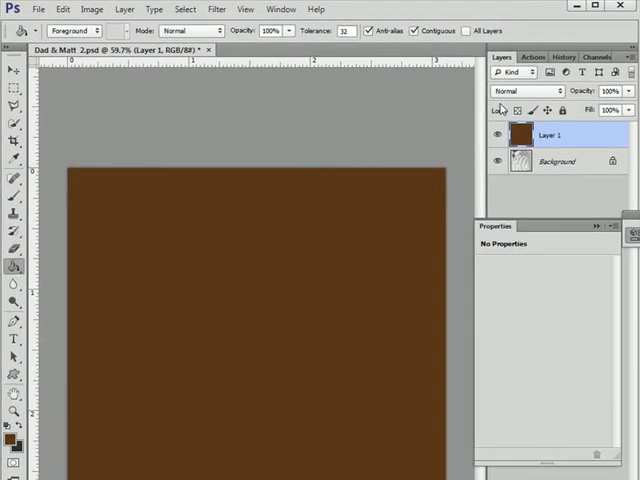
Blend the brown fill layer in Color mode so the photo takes a sepia tint
{"action": "left_click", "coordinate": [536, 92]}
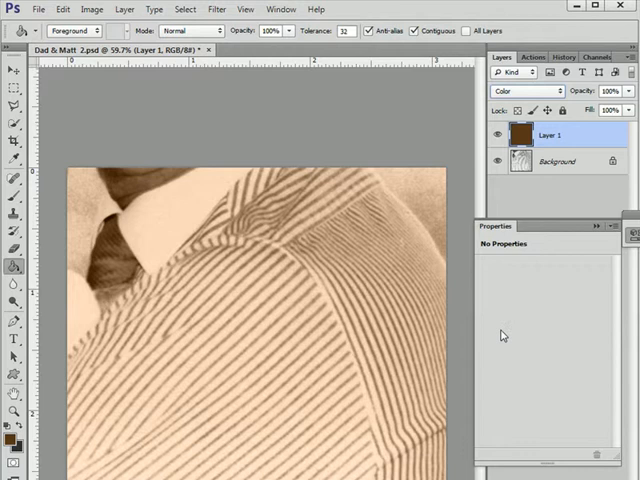
{"action": "mouse_move", "coordinate": [284, 320]}
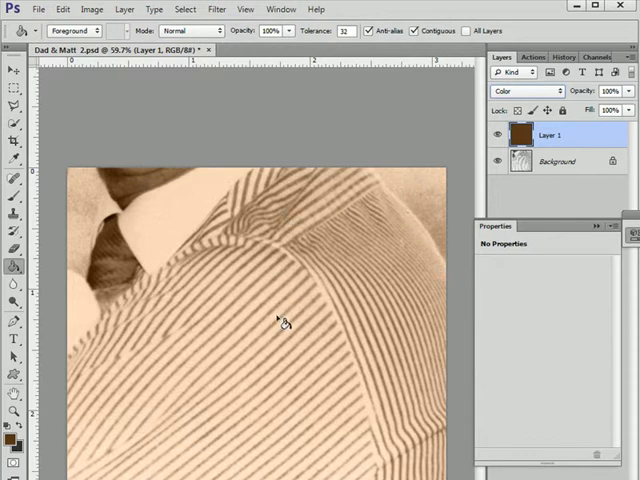
{"action": "mouse_move", "coordinate": [284, 318]}
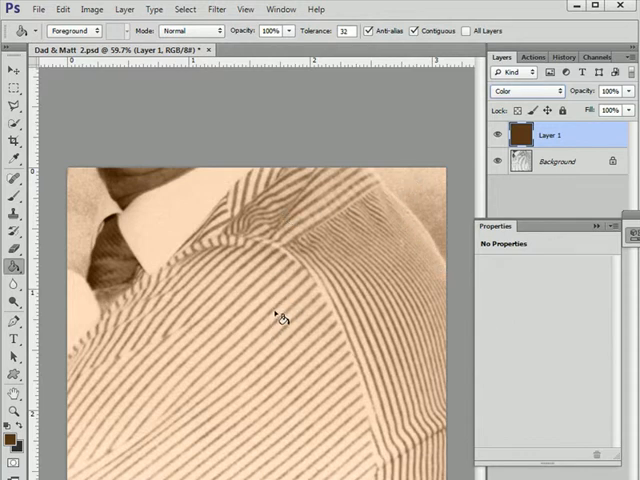
{"action": "mouse_move", "coordinate": [180, 388]}
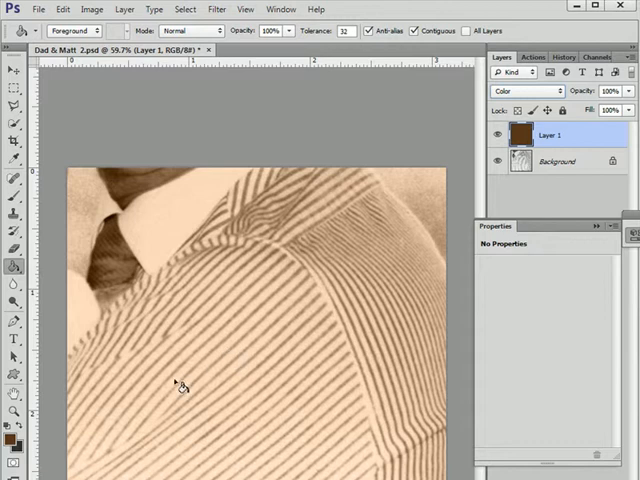
{"action": "mouse_move", "coordinate": [236, 332]}
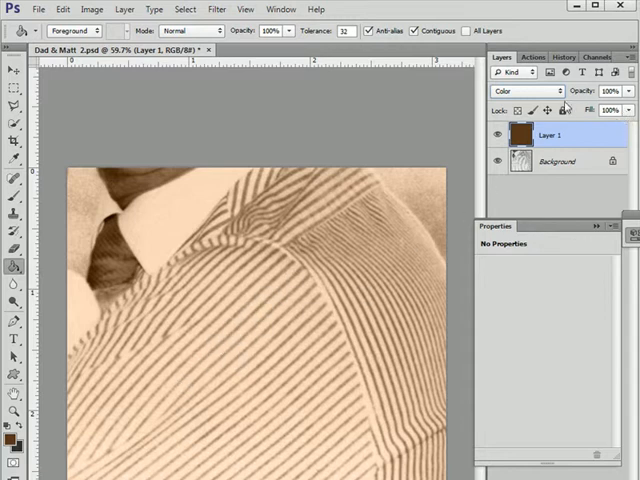
Try the brown layer in Soft Light then Hard Light, and start picking a new foreground colour
{"action": "left_click", "coordinate": [524, 92]}
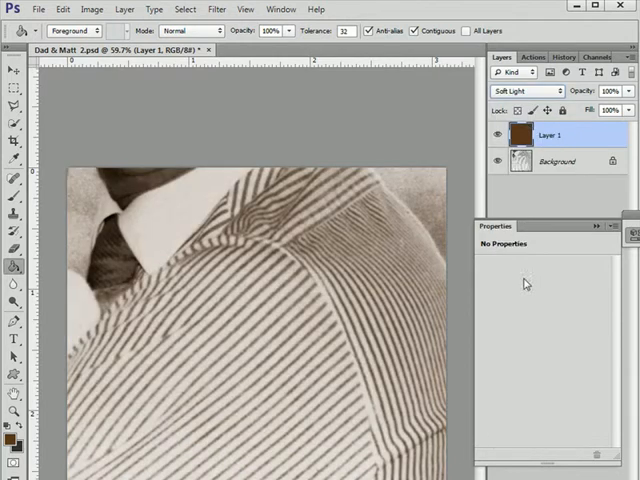
{"action": "left_click", "coordinate": [516, 74]}
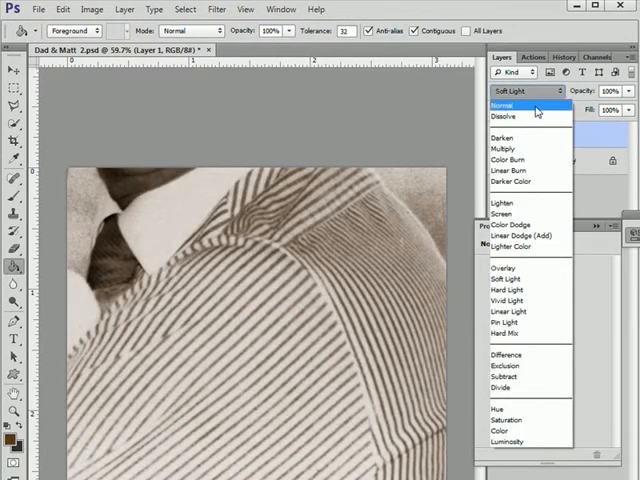
{"action": "mouse_move", "coordinate": [510, 292]}
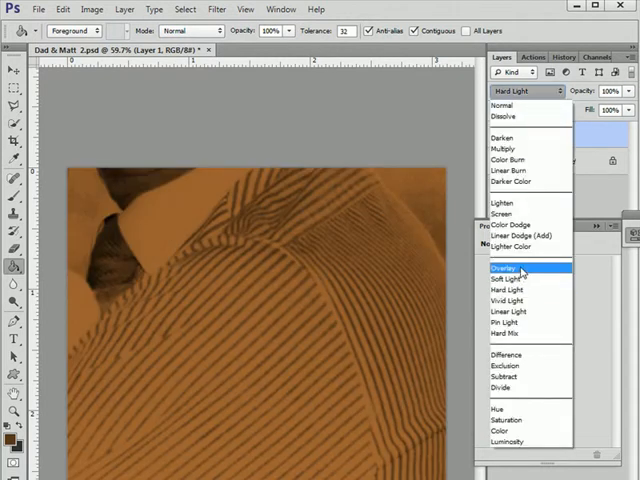
{"action": "left_click", "coordinate": [504, 262]}
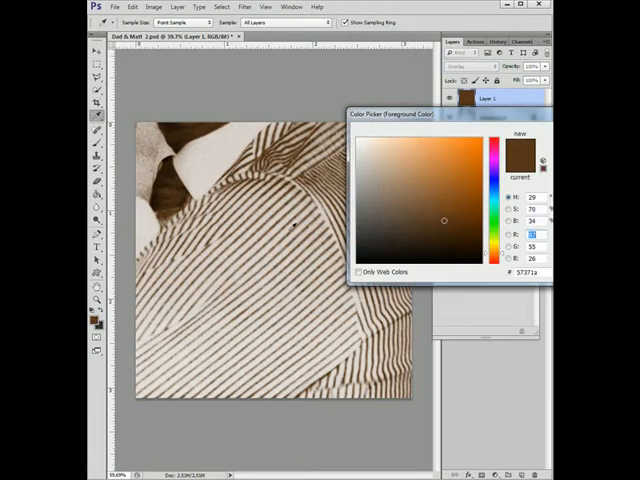
{"action": "left_click", "coordinate": [470, 148]}
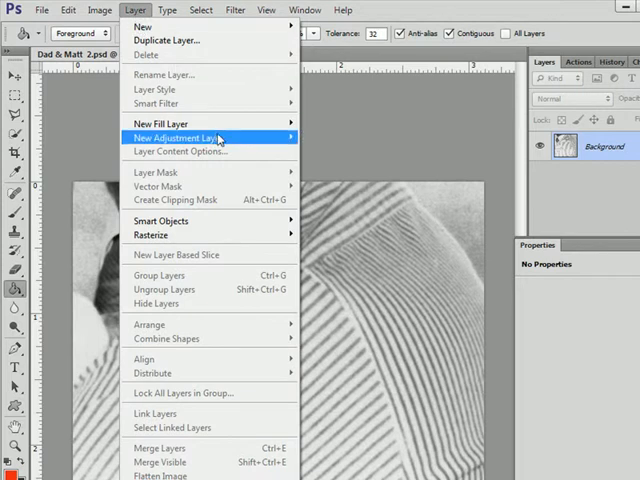
Add a Gradient Map adjustment layer named 'shirt', recolouring the photo red and black
{"action": "left_click", "coordinate": [178, 136]}
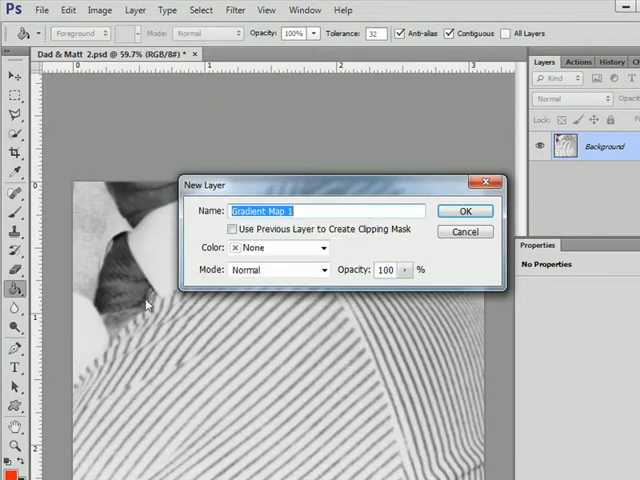
{"action": "mouse_move", "coordinate": [342, 236]}
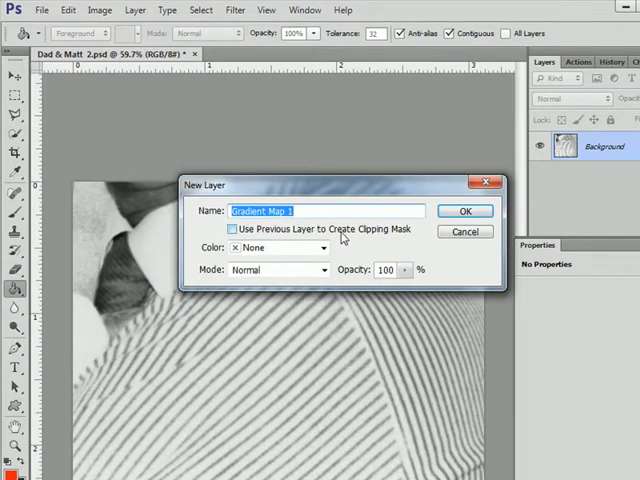
{"action": "type", "text": "shirt"}
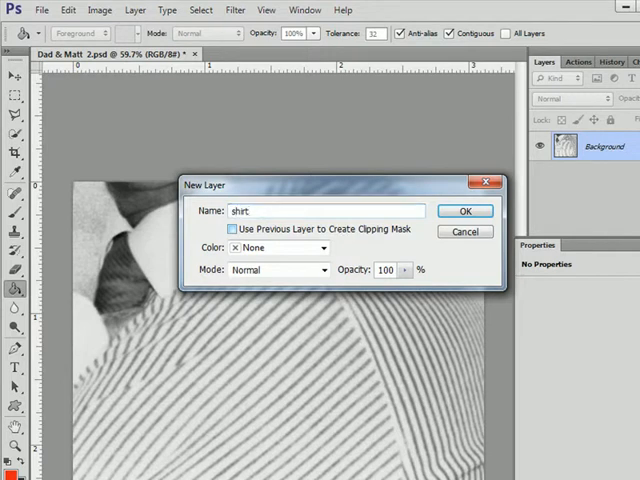
{"action": "left_click", "coordinate": [464, 210]}
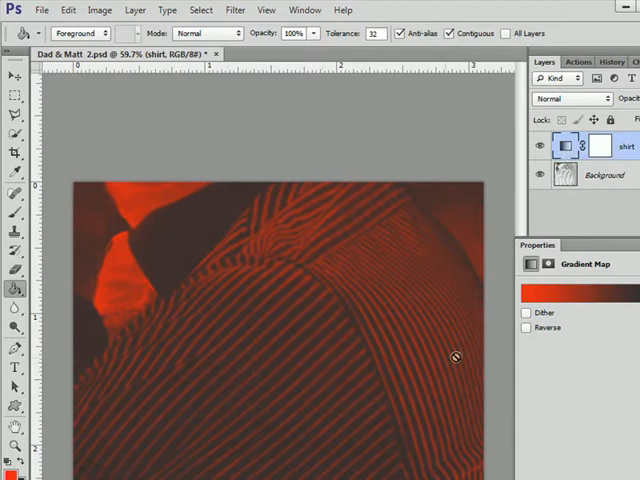
{"action": "mouse_move", "coordinate": [288, 380]}
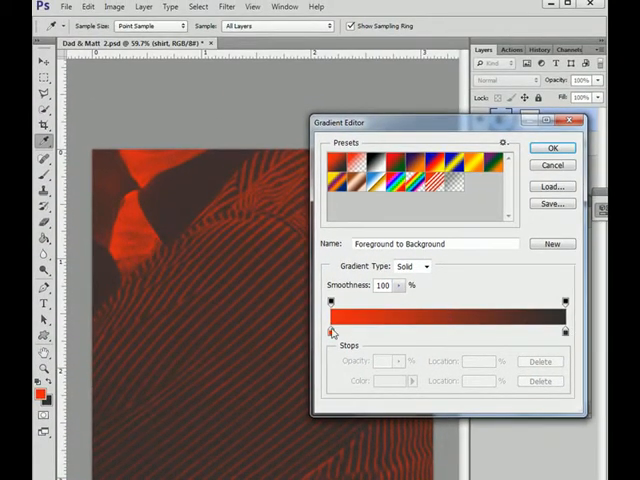
{"action": "mouse_move", "coordinate": [224, 326]}
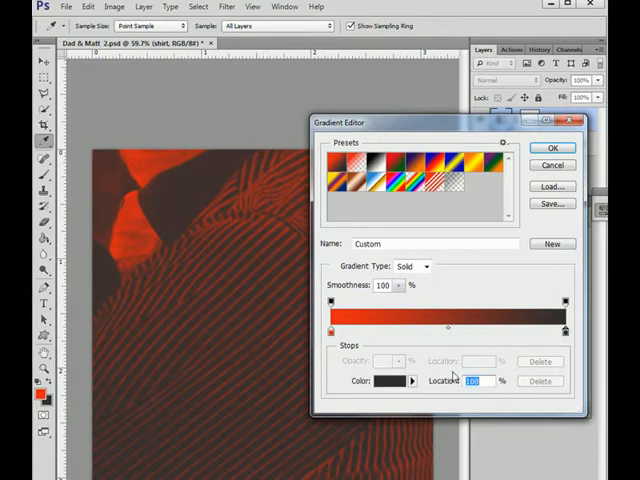
Recolour the gradient's dark stop to white so the map runs red to white
{"action": "left_click", "coordinate": [394, 380]}
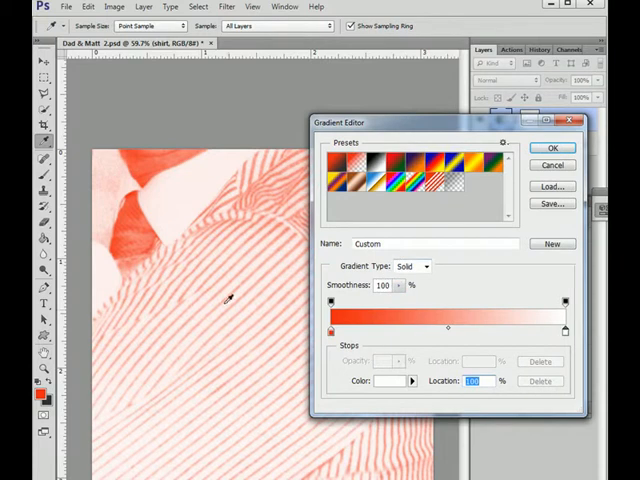
{"action": "mouse_move", "coordinate": [216, 348]}
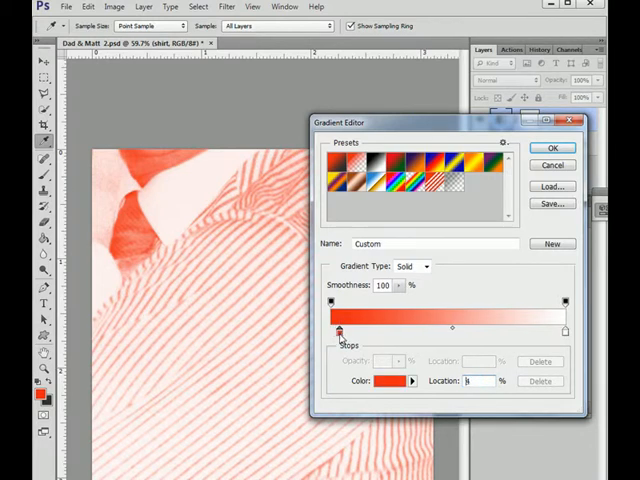
Shift the red stop and midpoint along the gradient bar for stronger red stripes, then accept it
{"action": "left_click_drag", "start_coordinate": [336, 330], "coordinate": [384, 330]}
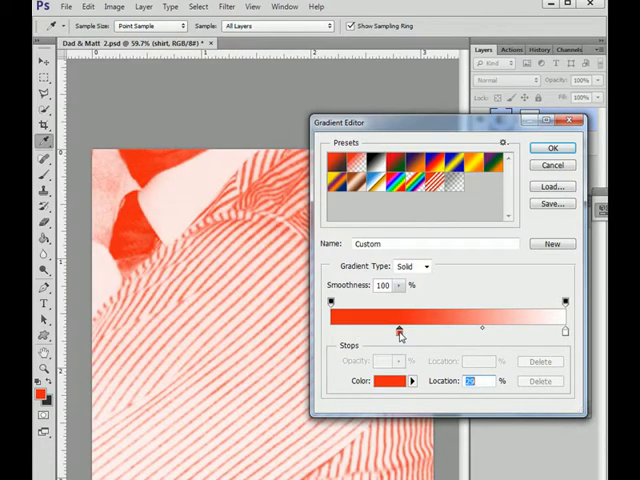
{"action": "left_click", "coordinate": [388, 380]}
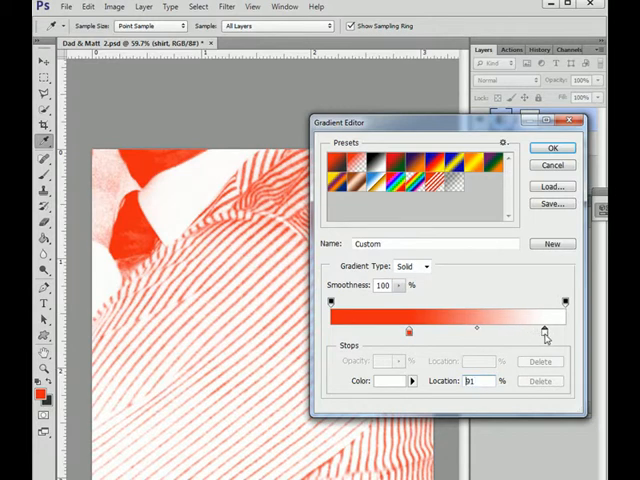
{"action": "left_click_drag", "start_coordinate": [548, 330], "coordinate": [410, 330]}
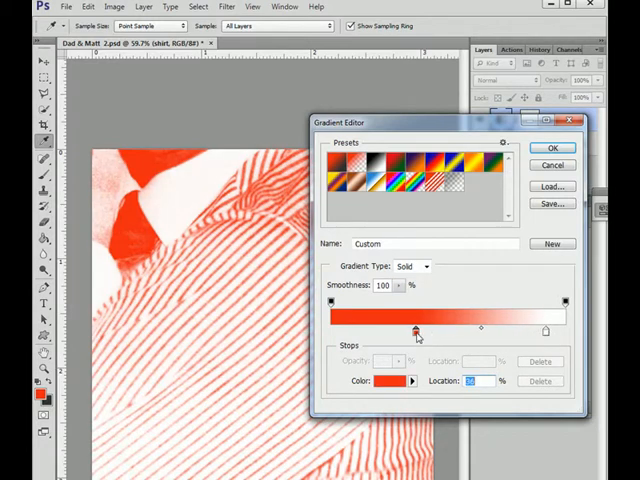
{"action": "left_click_drag", "start_coordinate": [416, 332], "coordinate": [428, 332]}
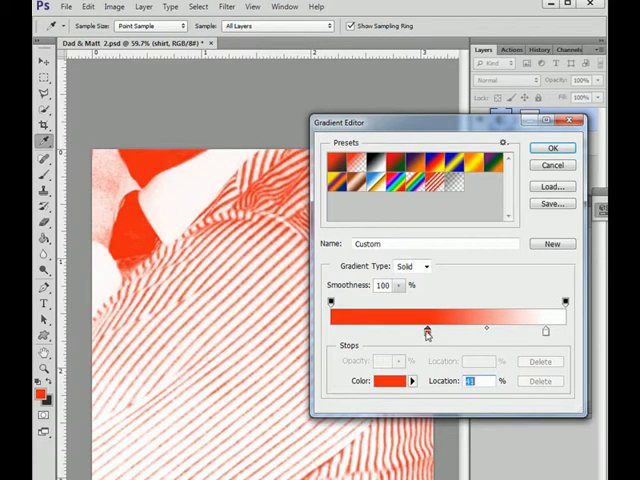
{"action": "left_click_drag", "start_coordinate": [428, 330], "coordinate": [420, 330]}
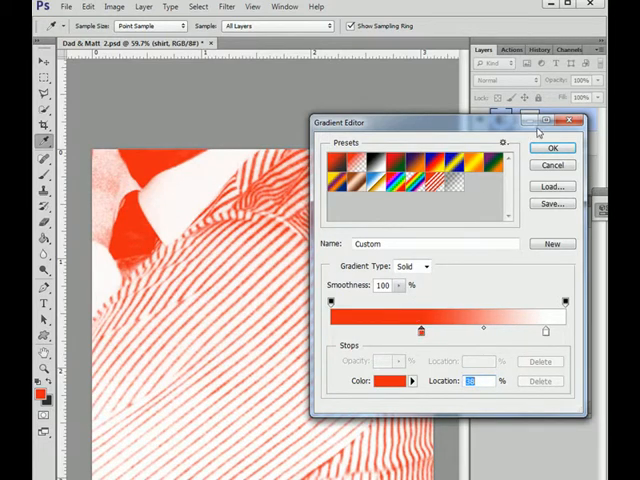
{"action": "left_click", "coordinate": [552, 148]}
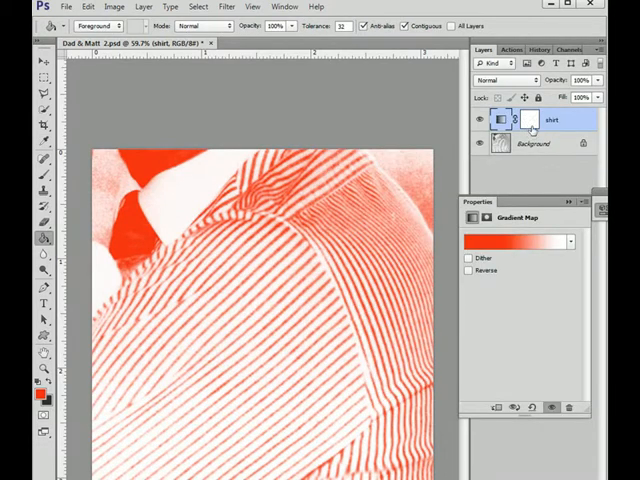
Target the shirt layer's mask to paint out the collar, tie and background
{"action": "left_click", "coordinate": [530, 130]}
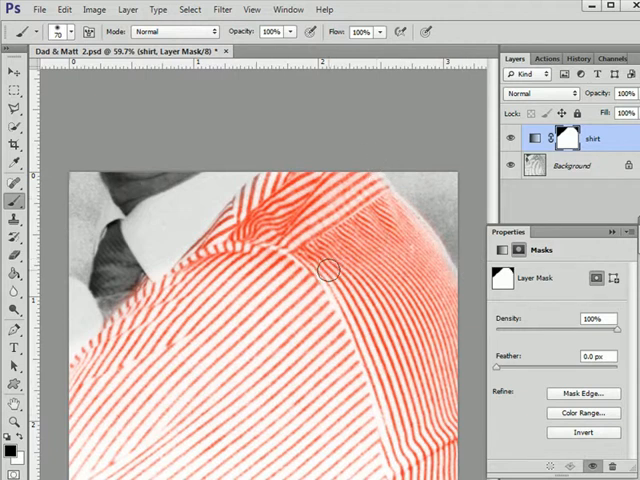
{"action": "mouse_move", "coordinate": [316, 304]}
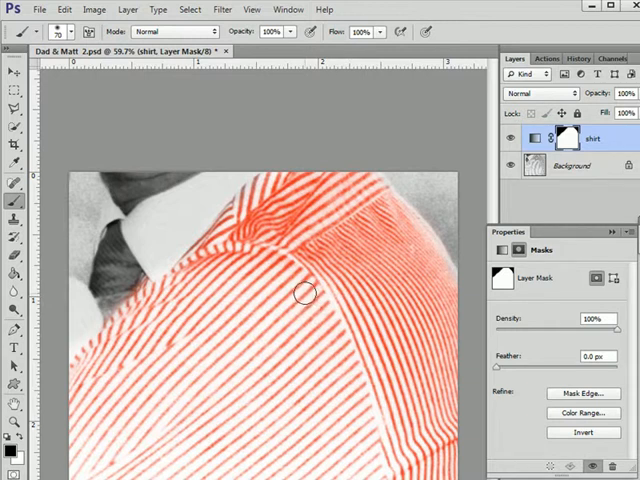
{"action": "mouse_move", "coordinate": [308, 232]}
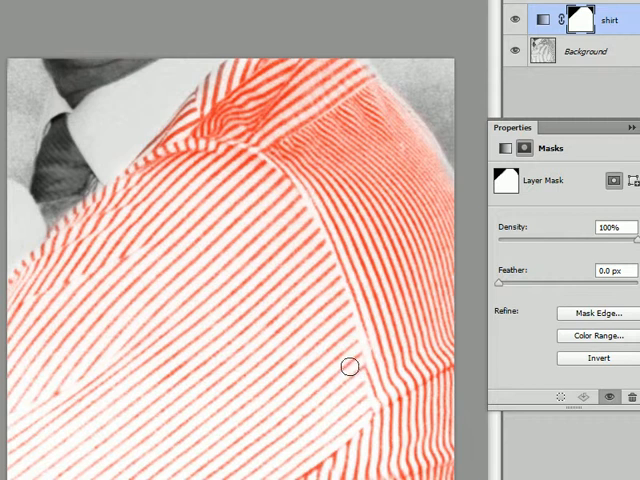
{"action": "mouse_move", "coordinate": [216, 252]}
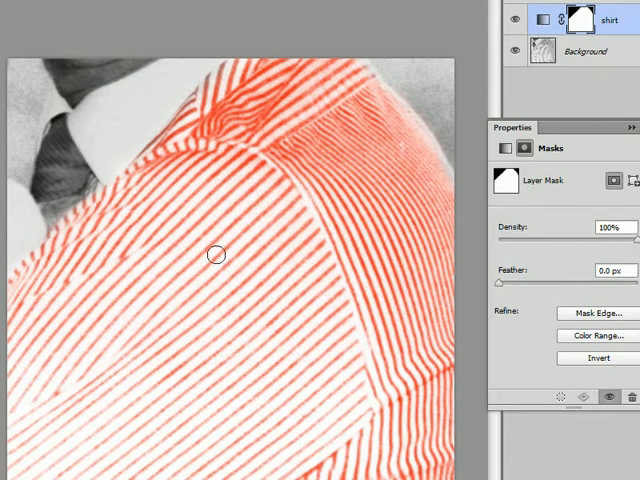